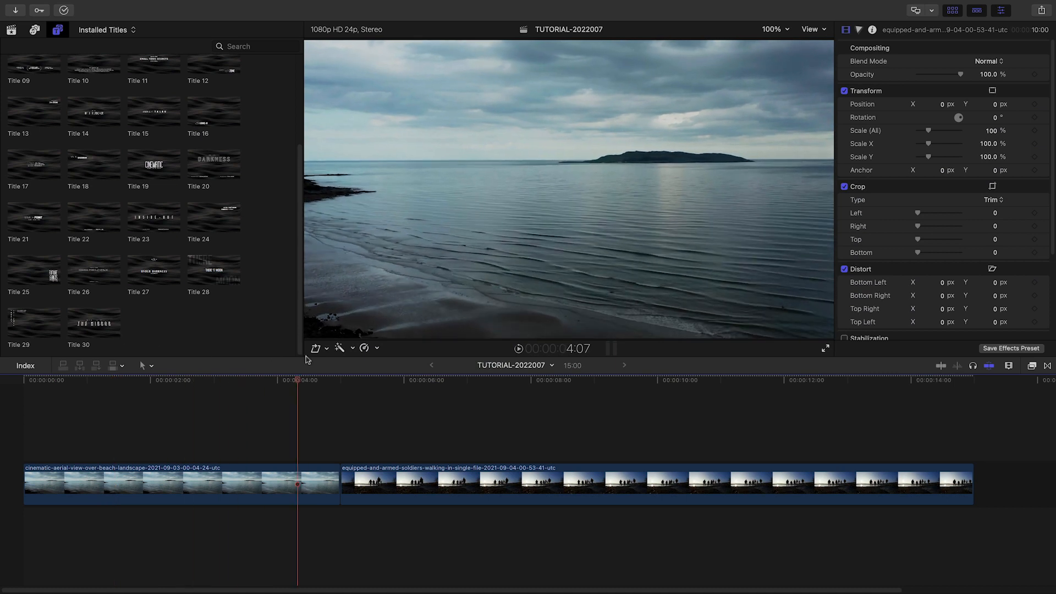
Place the Title 07 "THE OCEAN" title over the beach aerial clip at the timeline start.
left_click(398, 379)
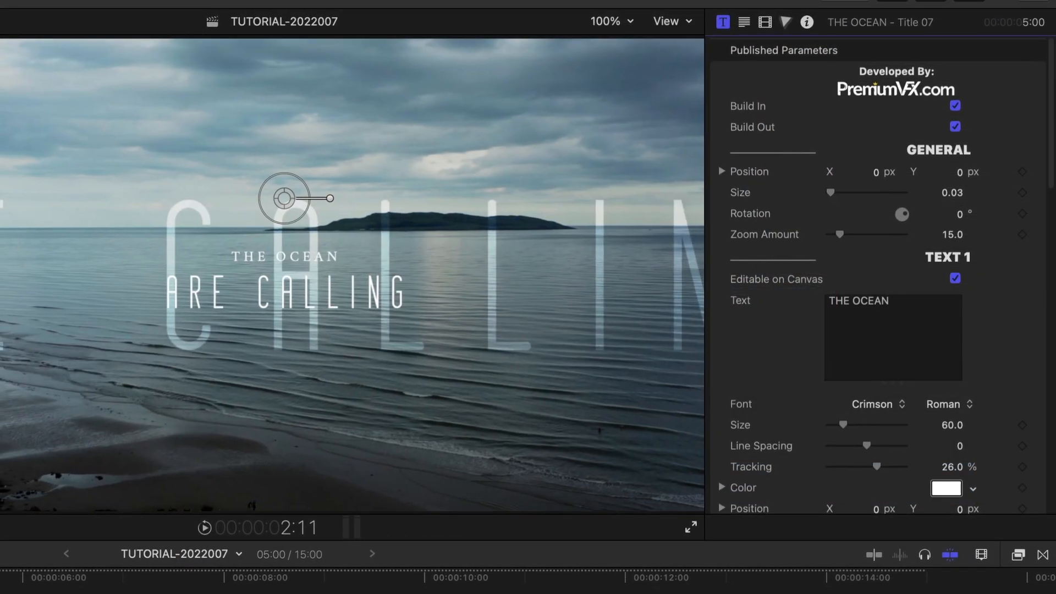
Raise the title's General Size from 0.03 to 0.07 and set line two to IS CALLING.
scroll("down", 3)
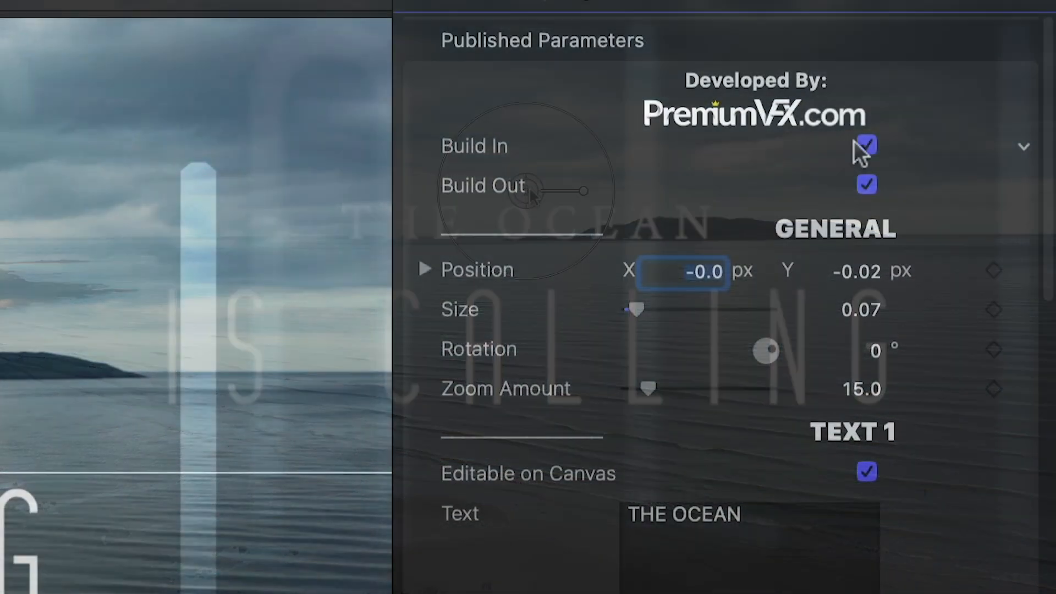
Toggle Build Out off and on, lower Zoom Amount to 0.25, and give THE OCEAN a bolder Montepetrum weight.
left_click(867, 184)
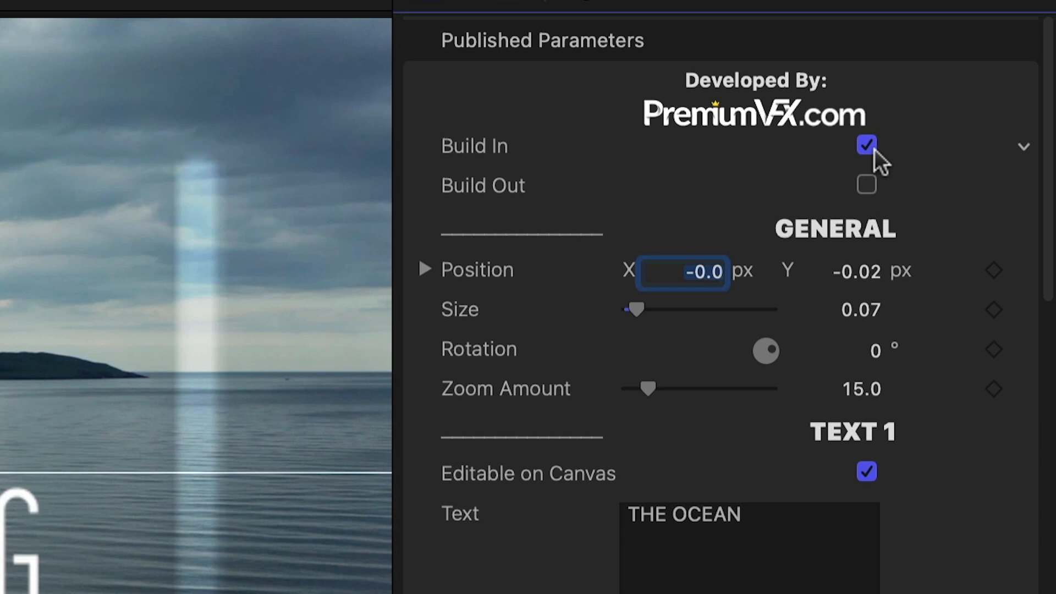
left_click(867, 184)
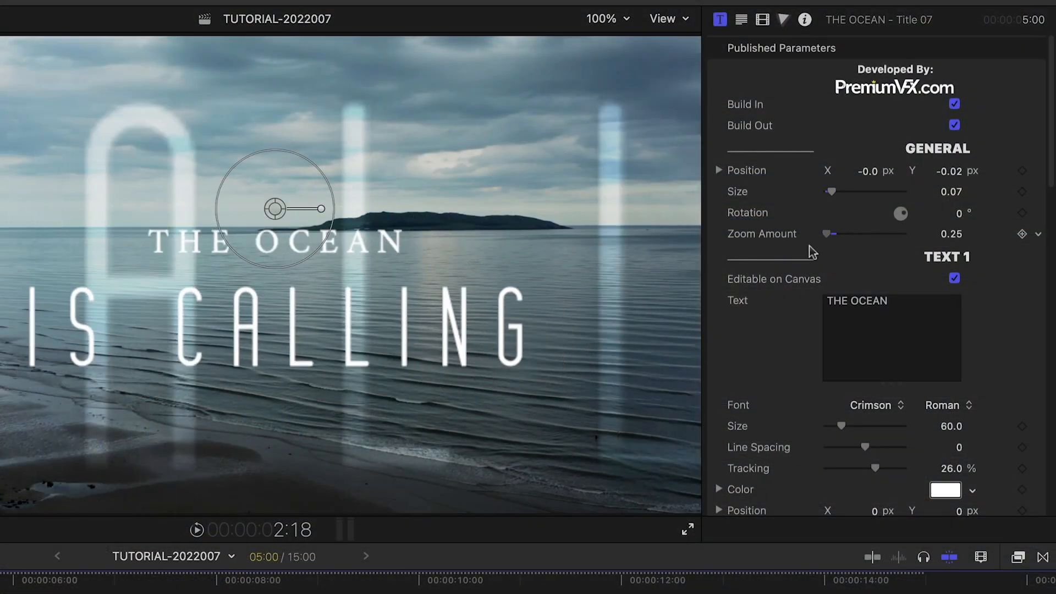
left_click(949, 405)
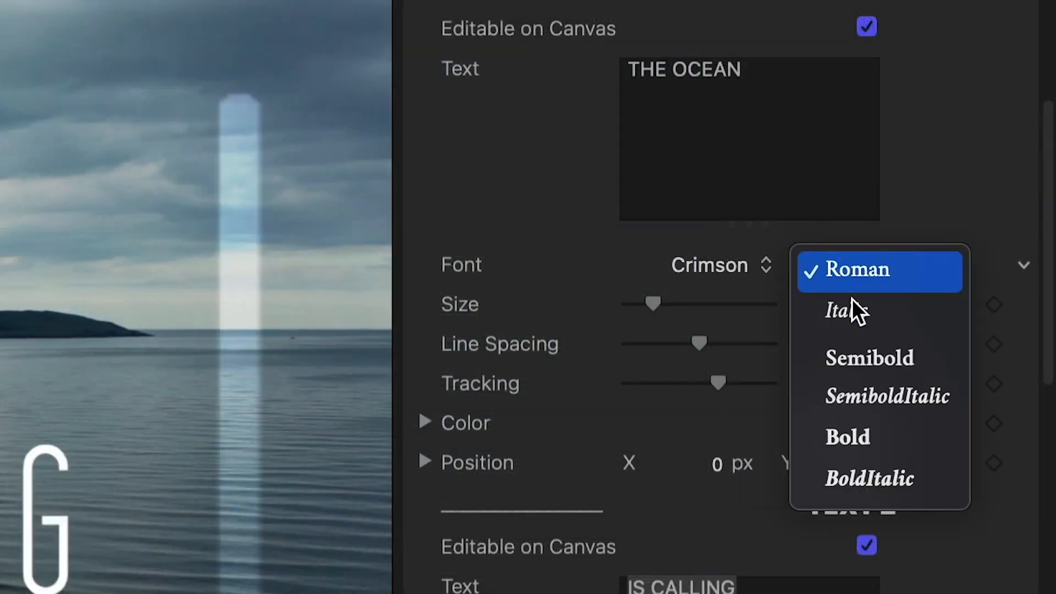
left_click(847, 436)
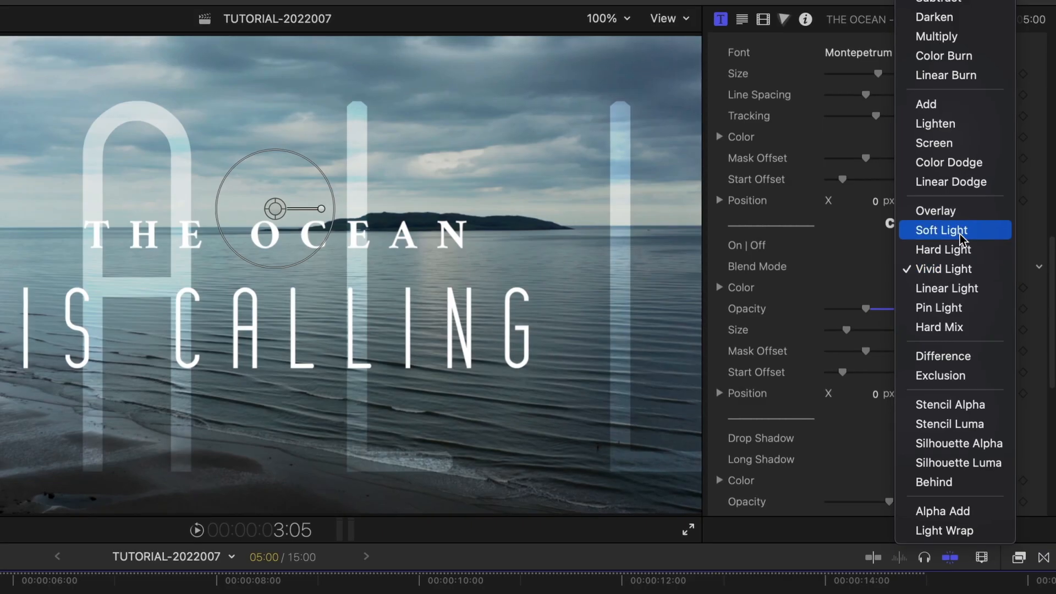
Set the Clone Text blend mode of the ocean title to Soft Light.
left_click(941, 230)
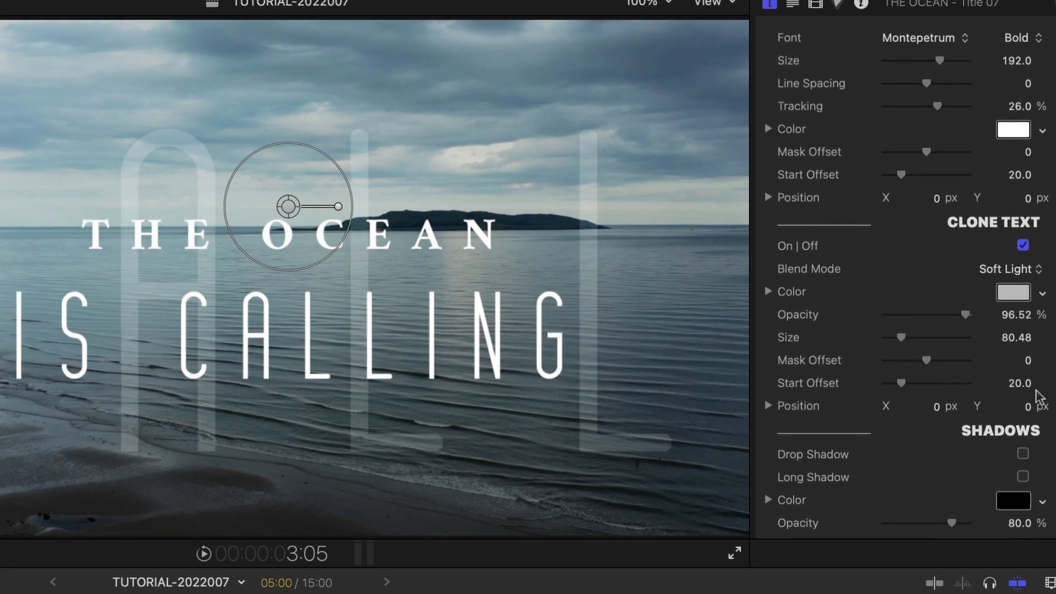
scroll("down", 3)
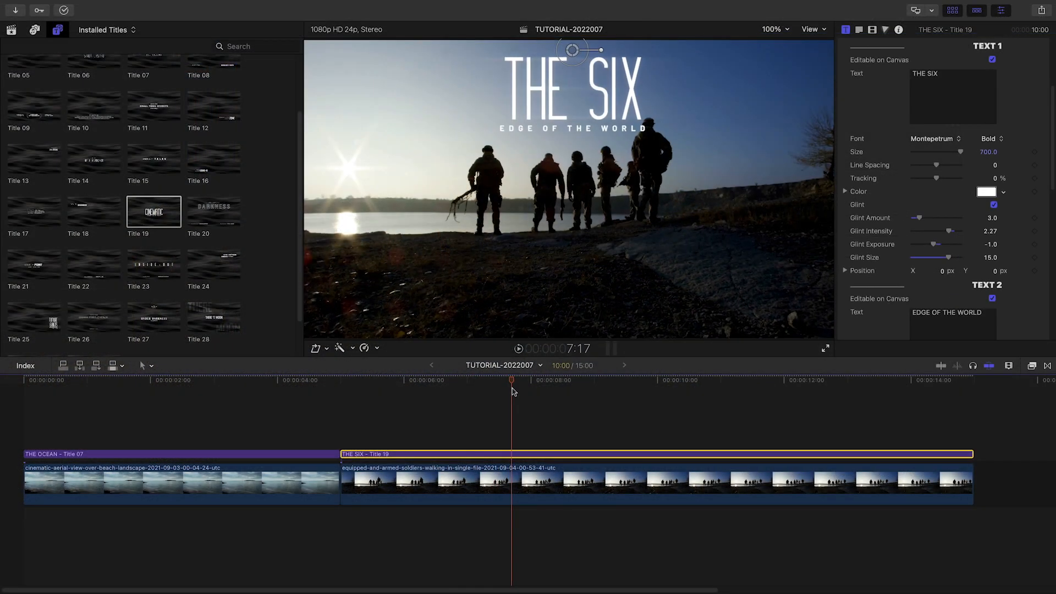
Place Title 19 over the soldiers clip reading THE SIX / EDGE OF THE WORLD in bold Montepetrum.
left_click(34, 106)
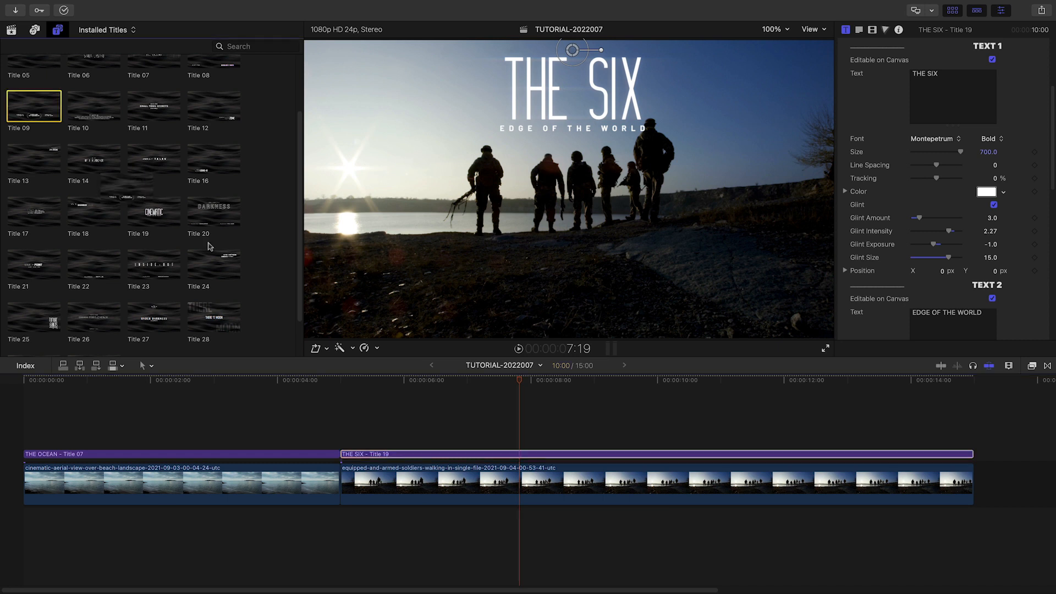